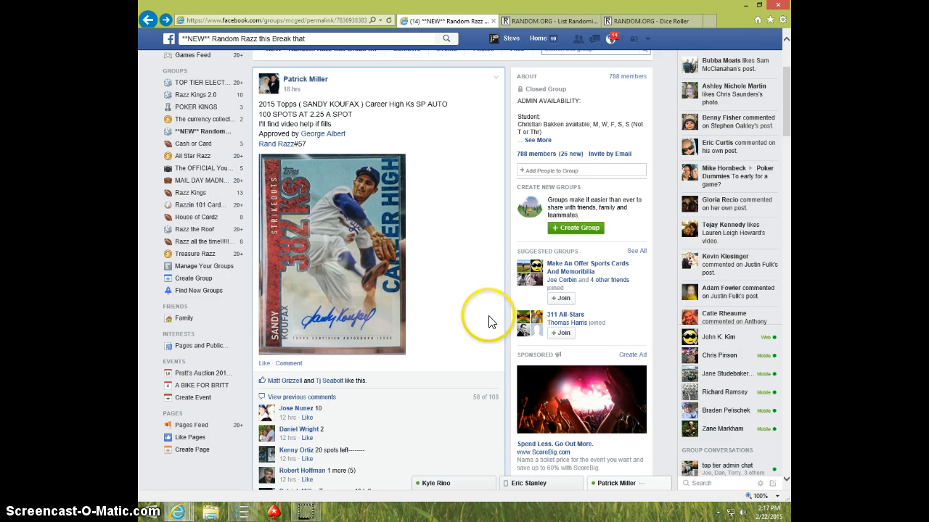
pyautogui.moveTo(437, 293)
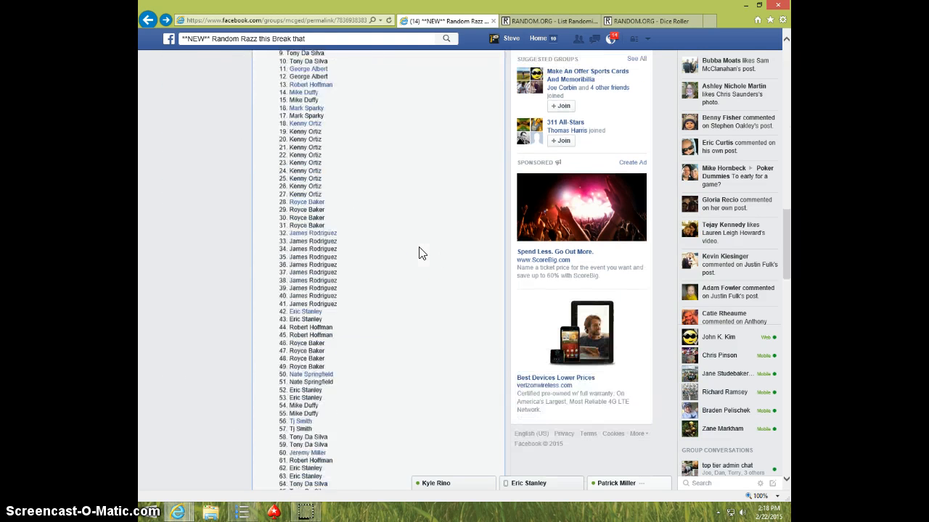
# Scroll past the 100-spot list and post the comment 'LIVE FOR REDO' in the break thread.
pyautogui.scroll(-3)
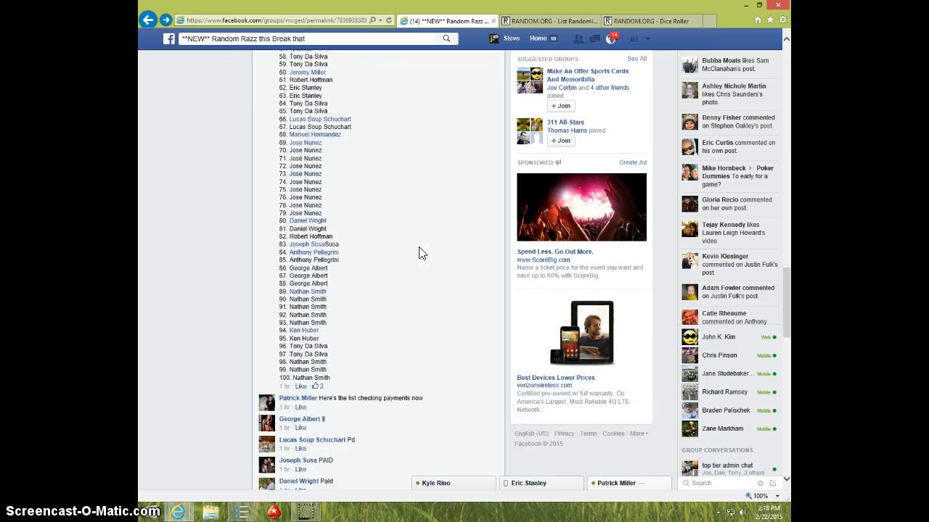
pyautogui.scroll(-3)
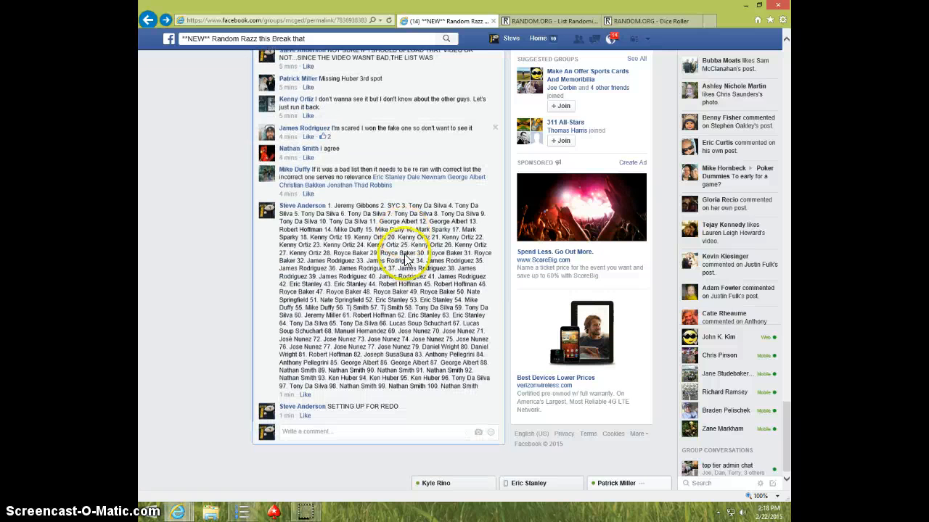
pyautogui.scroll(-3)
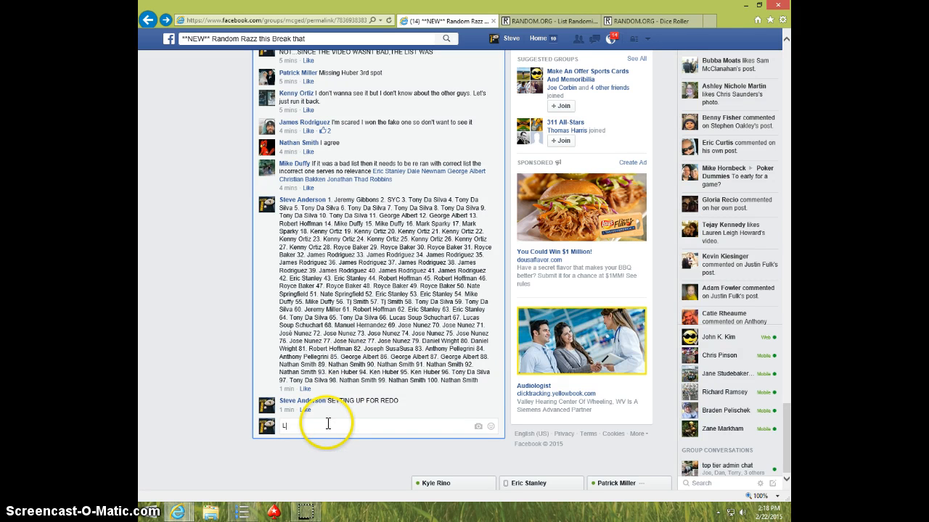
pyautogui.write('LIVE FD')
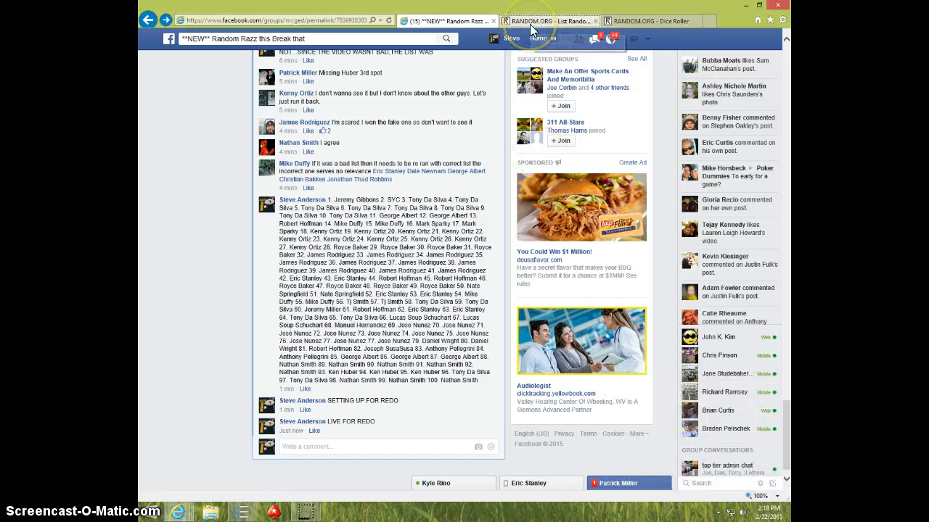
# Review the List Randomizer's name list down to spot 100, then move to the Dice Roller.
pyautogui.click(526, 20)
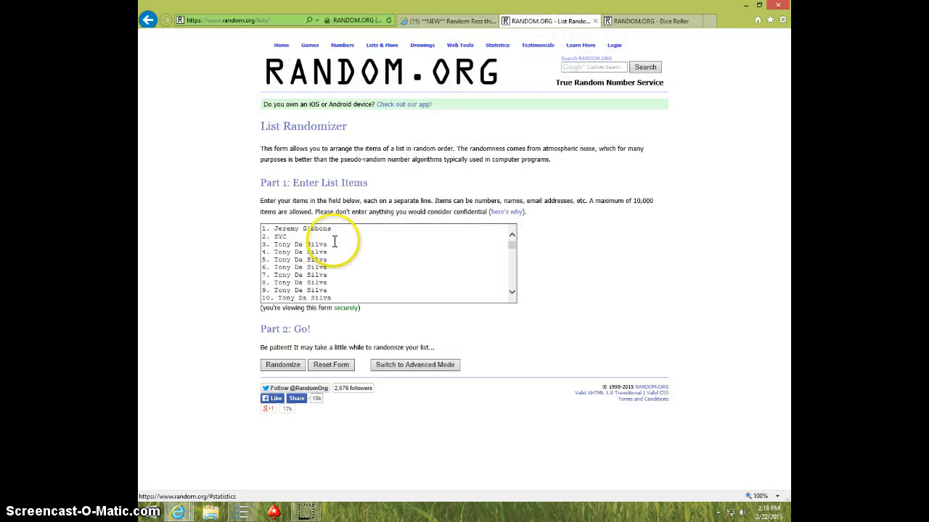
pyautogui.scroll(-3)
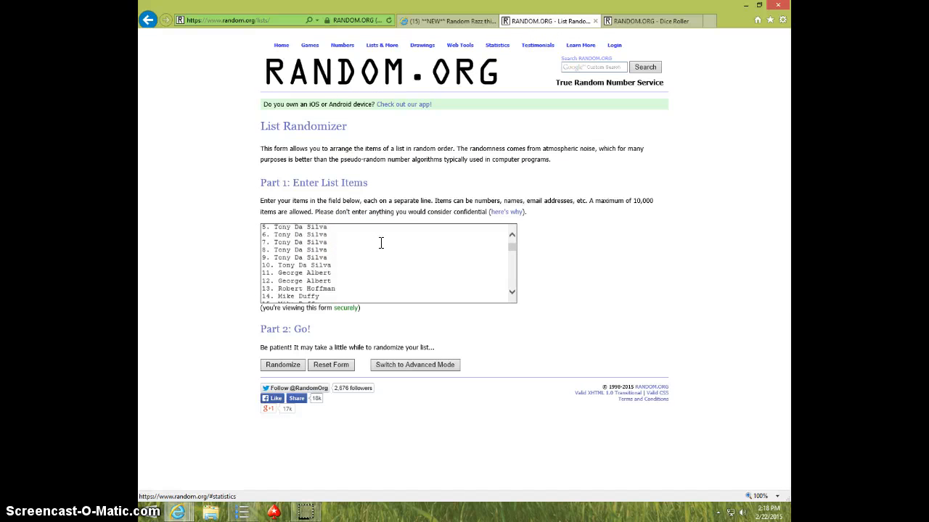
pyautogui.scroll(-3)
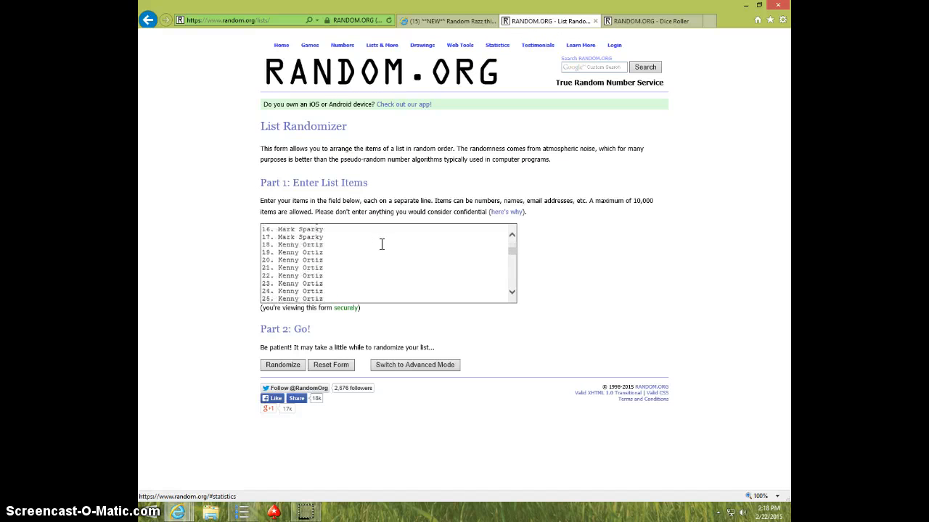
pyautogui.scroll(-3)
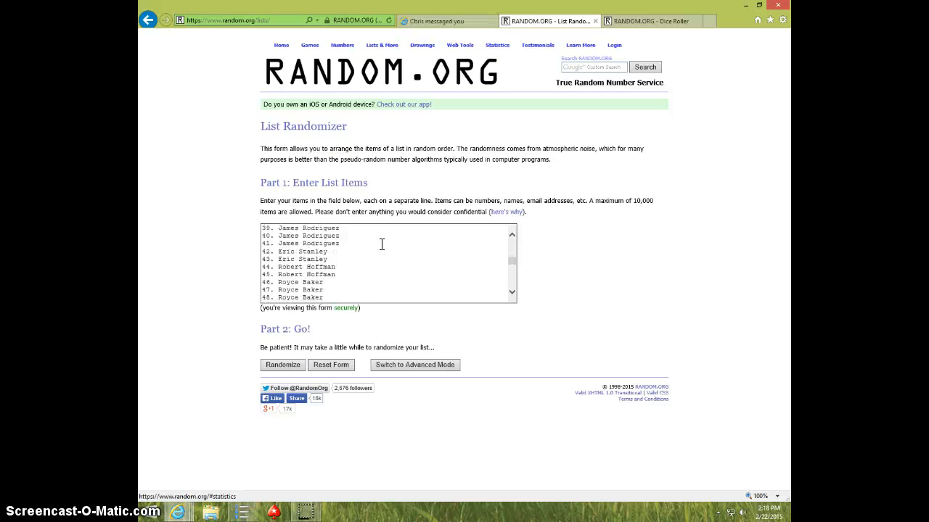
pyautogui.scroll(-3)
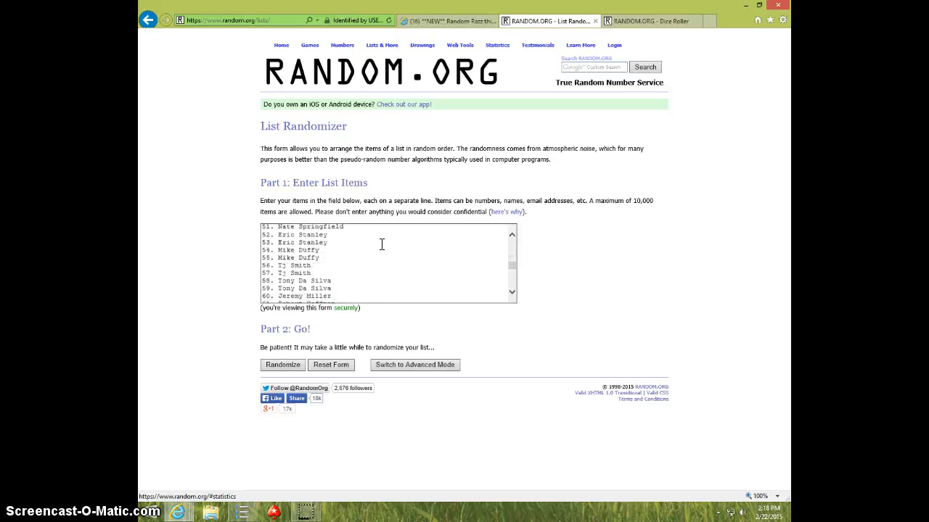
pyautogui.scroll(-3)
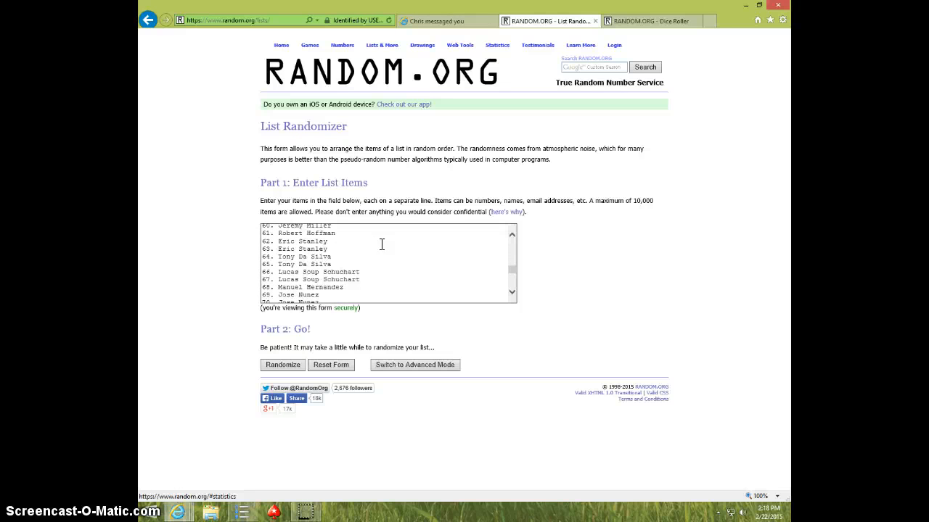
pyautogui.scroll(-3)
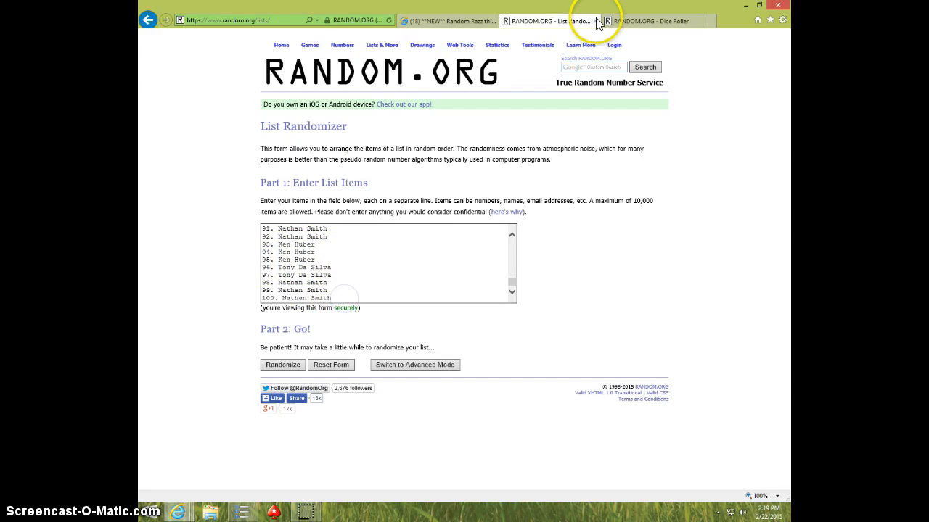
pyautogui.click(650, 20)
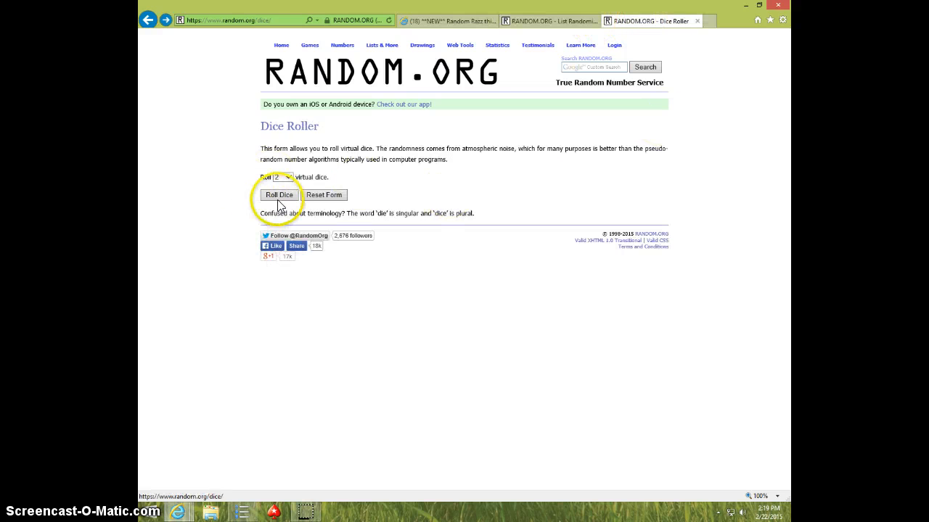
# Roll the two virtual dice, return to the name list and check the current date and time.
pyautogui.click(279, 195)
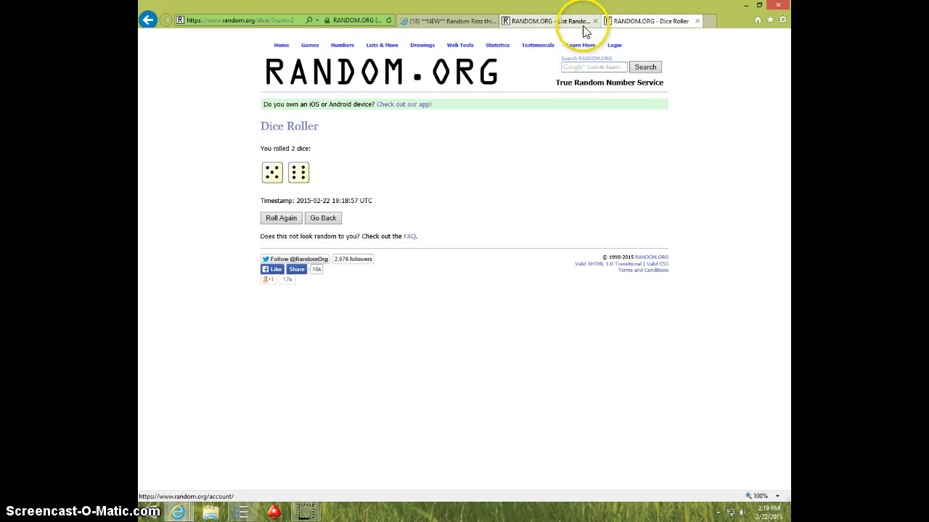
pyautogui.click(573, 21)
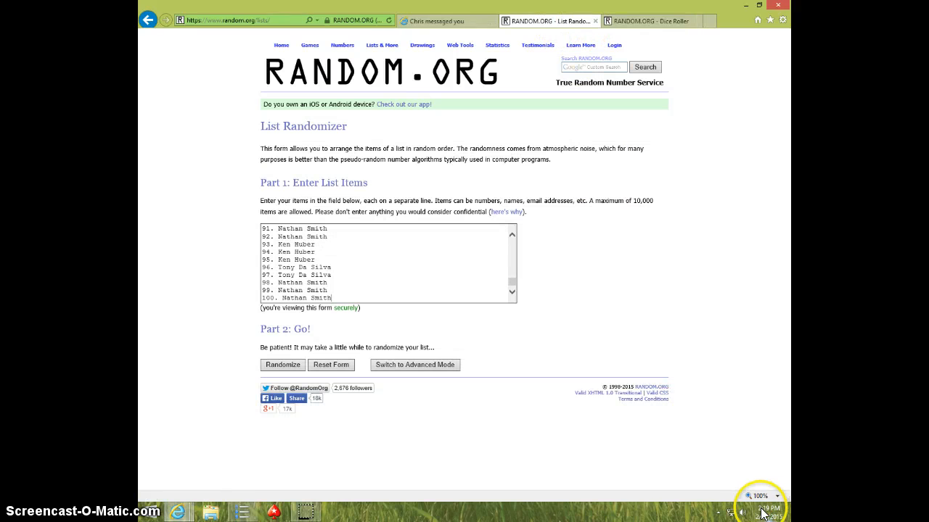
pyautogui.click(760, 510)
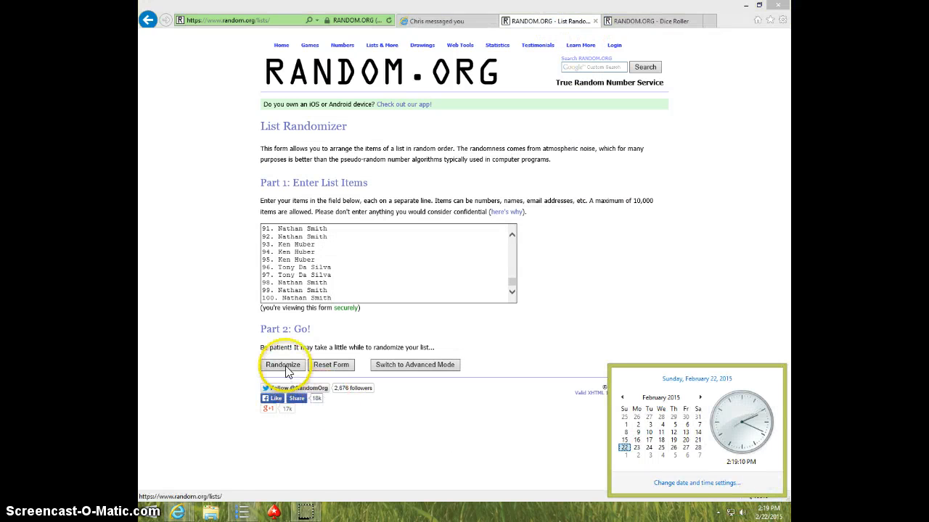
# Shuffle the 100-name list again five times with the Again button.
pyautogui.click(282, 365)
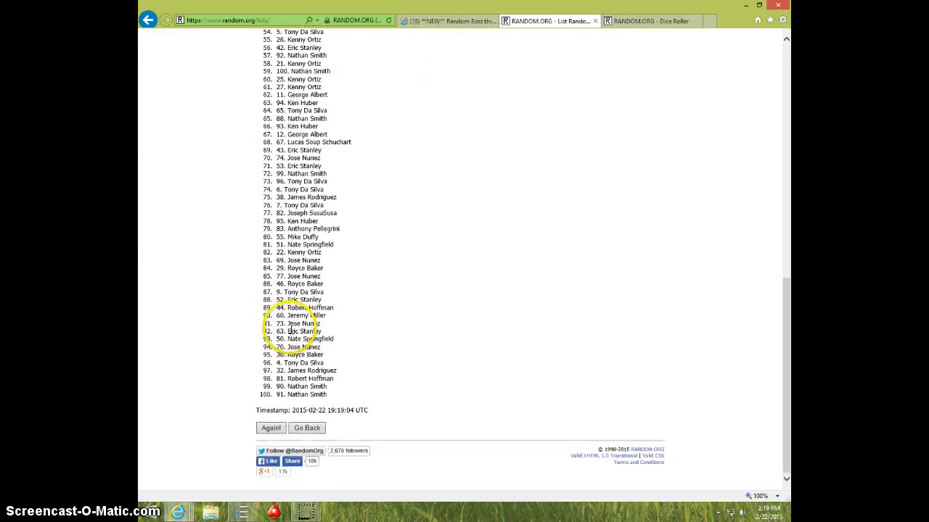
pyautogui.click(270, 427)
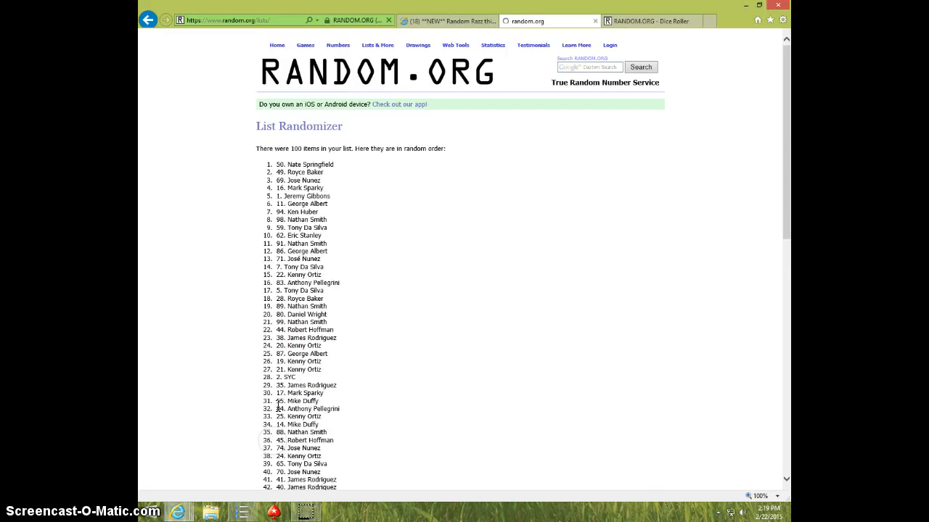
pyautogui.scroll(-3)
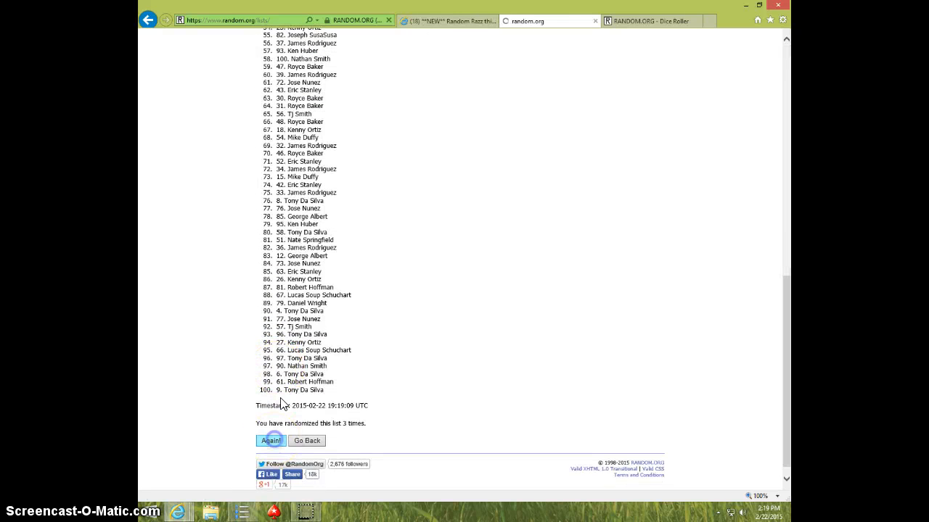
pyautogui.click(269, 441)
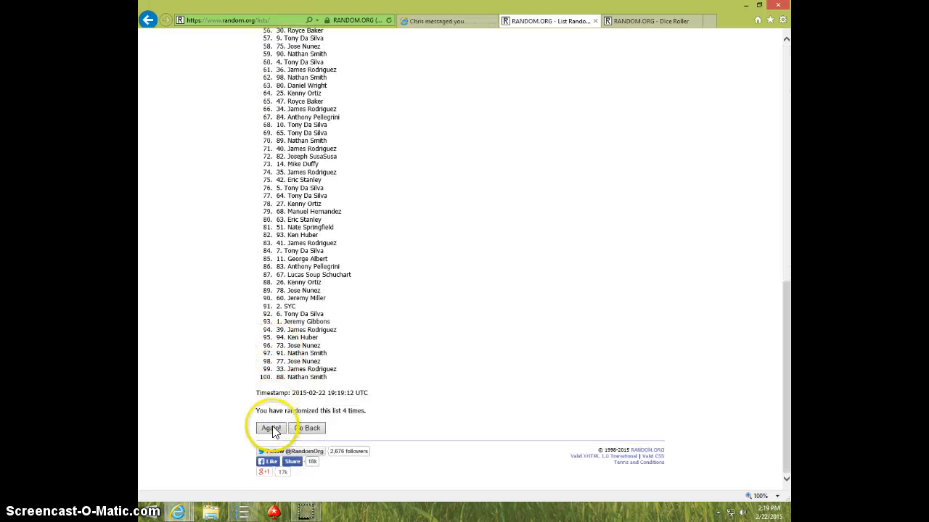
pyautogui.click(270, 428)
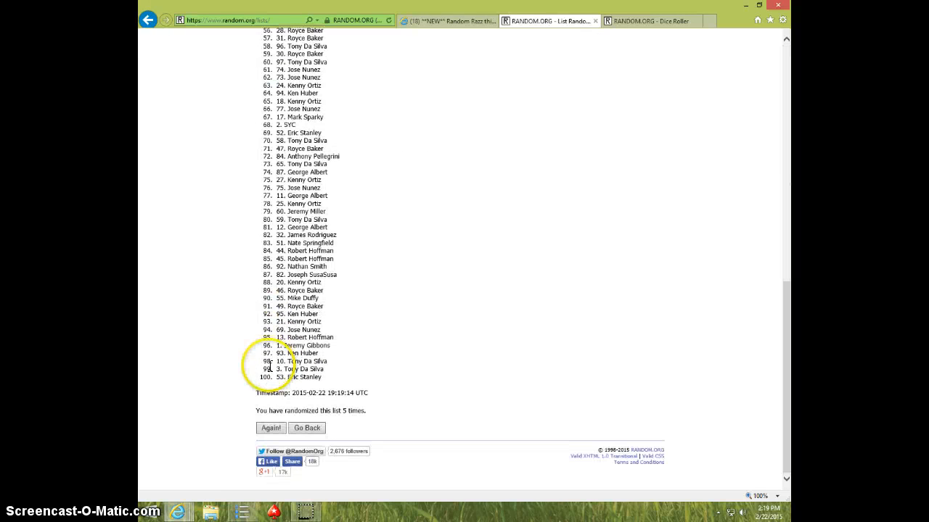
pyautogui.click(270, 427)
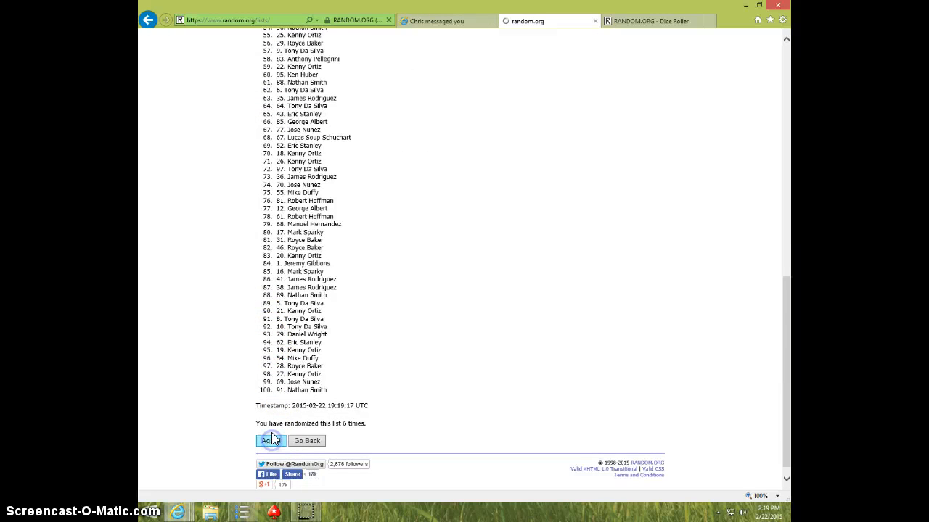
# Keep shuffling until the list shows 11 randomizations, then mark the winner at the top.
pyautogui.click(270, 441)
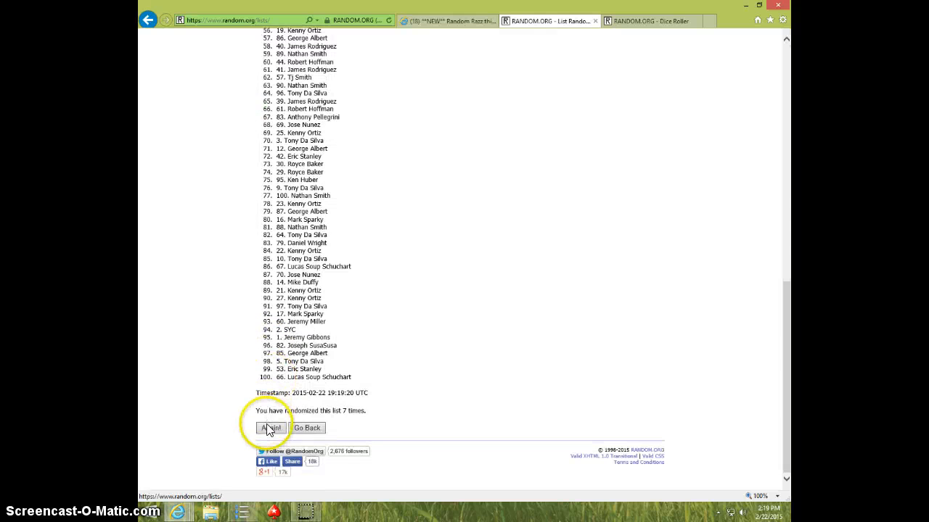
pyautogui.click(270, 428)
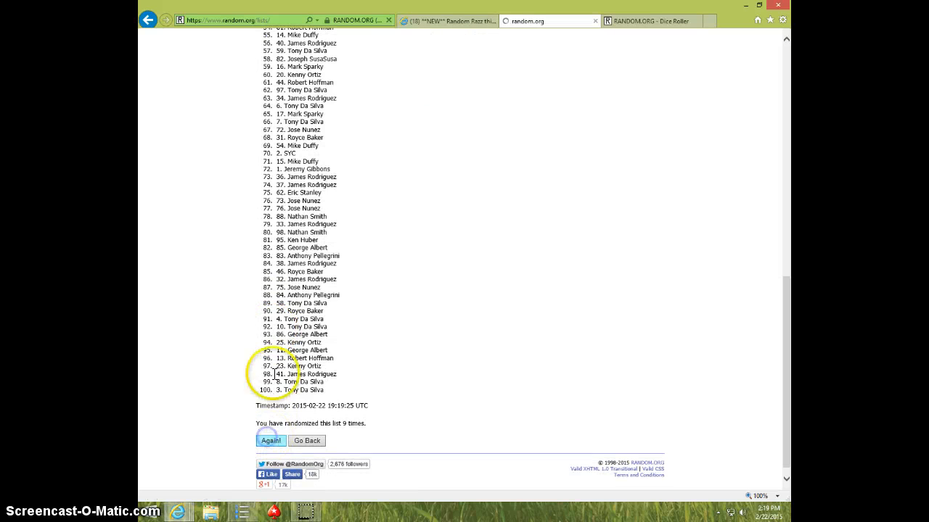
pyautogui.click(270, 441)
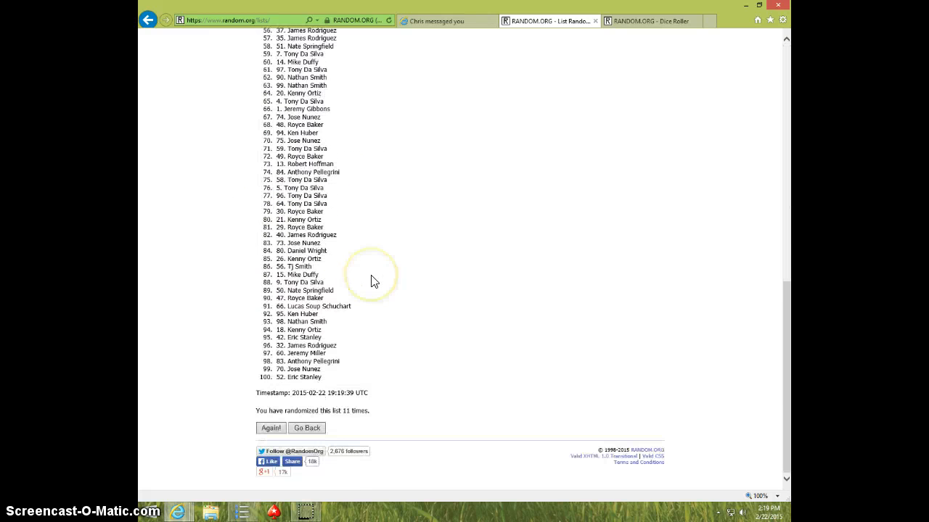
pyautogui.click(270, 426)
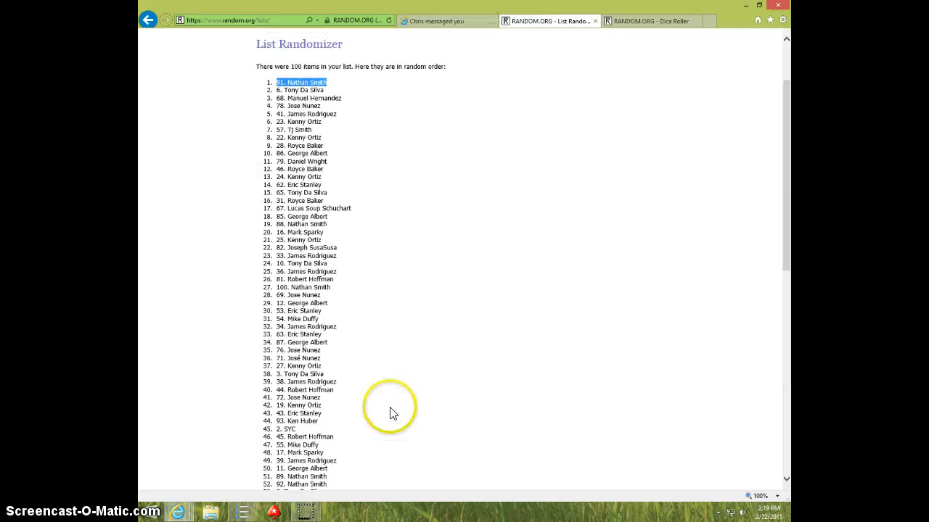
# Recheck the dice roll and the current time, then return to the Facebook group thread.
pyautogui.click(645, 21)
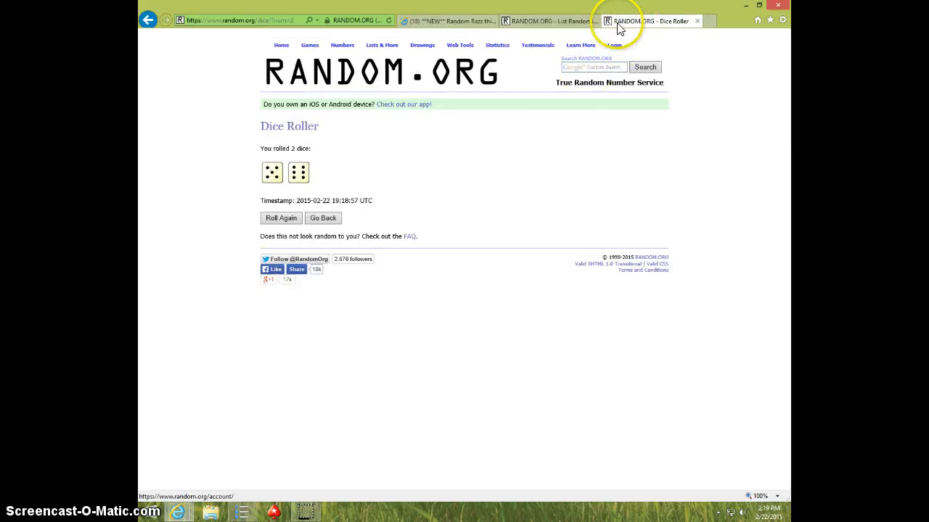
pyautogui.click(548, 20)
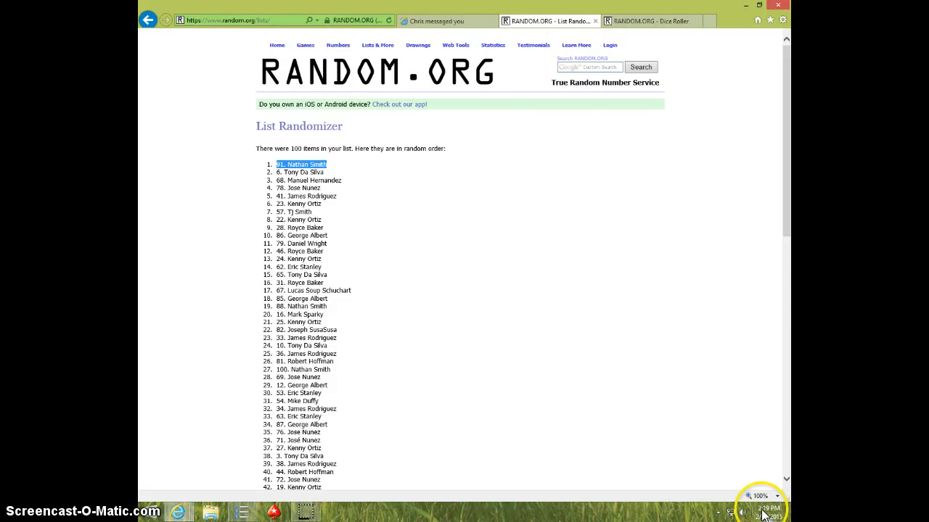
pyautogui.click(761, 517)
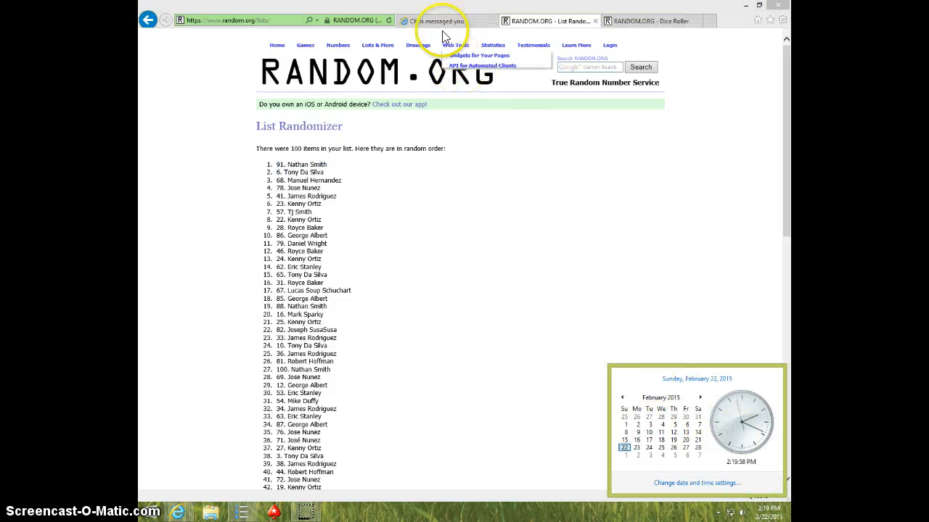
pyautogui.click(438, 20)
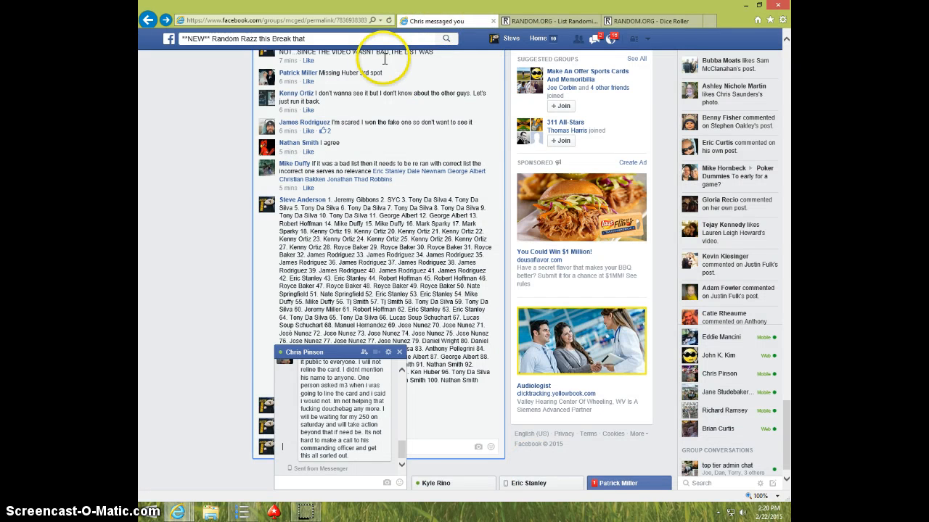
pyautogui.moveTo(341, 354)
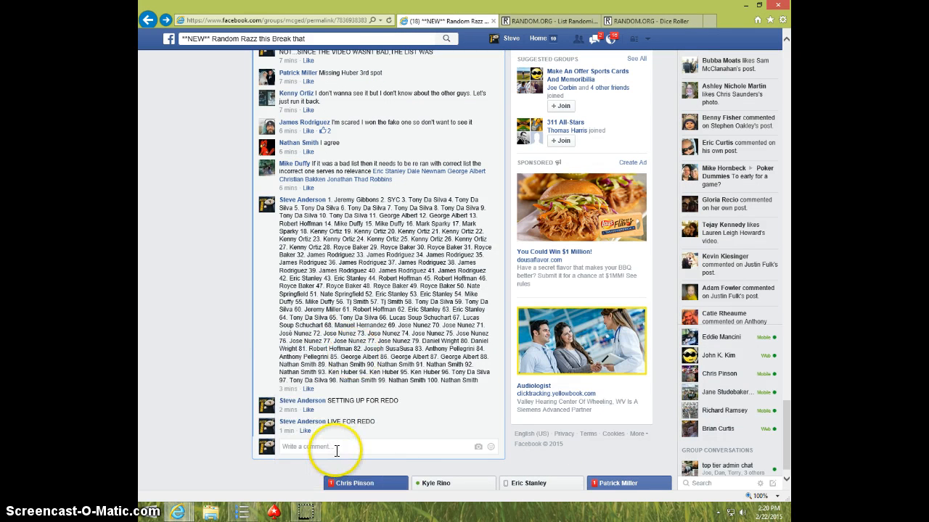
# Write 'DONE' in the card break thread's comment box.
pyautogui.write('DONE')
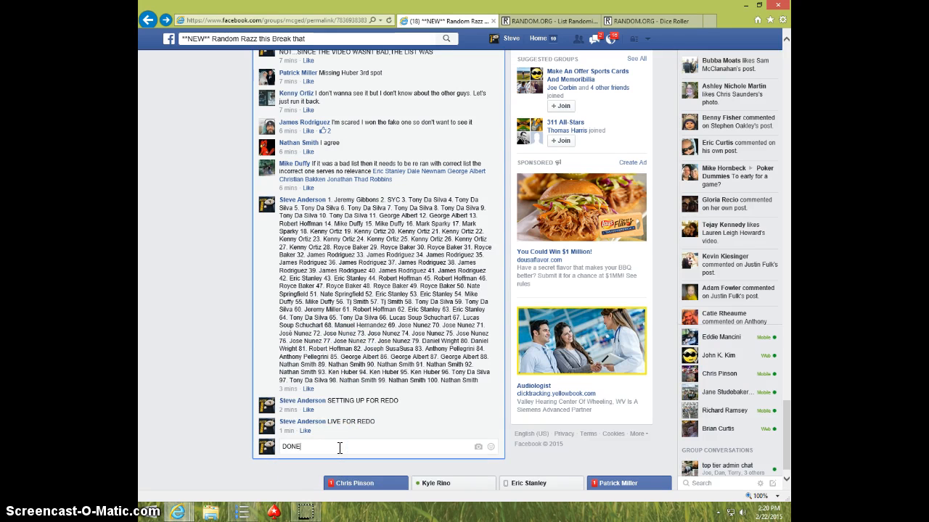